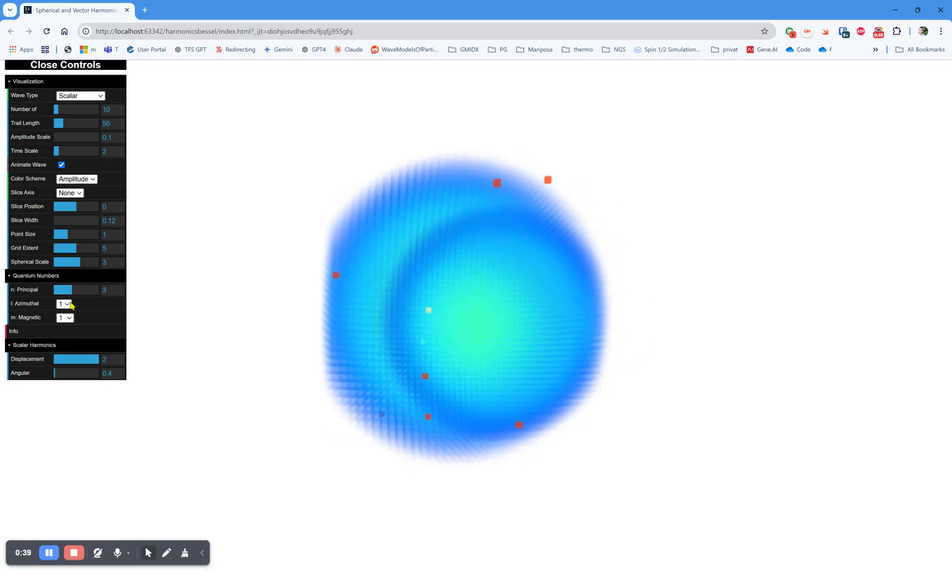
Try l=0, return to l=1, then set m=1 for the two-lobed scalar n=3 mode.
{"action": "left_click", "coordinate": [63, 303]}
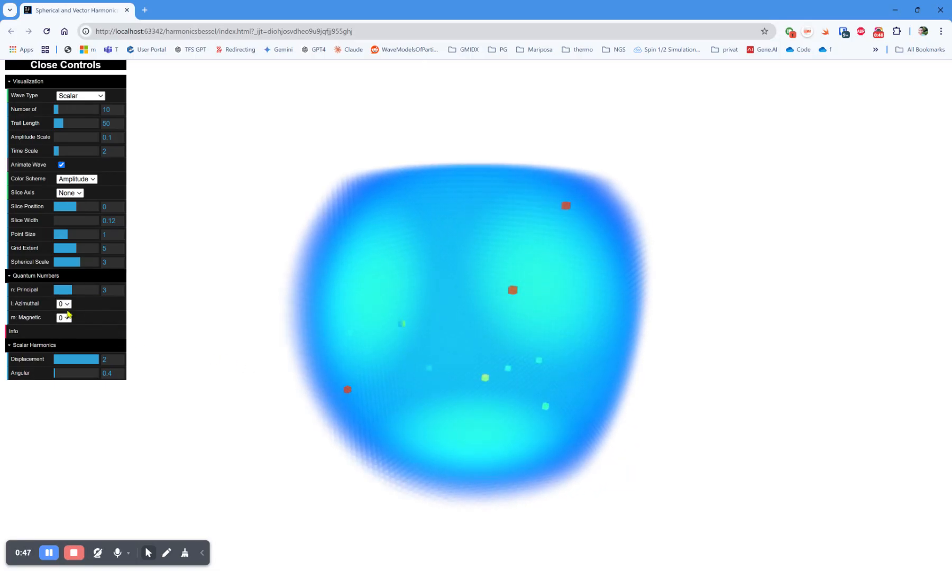
{"action": "left_click", "coordinate": [64, 304]}
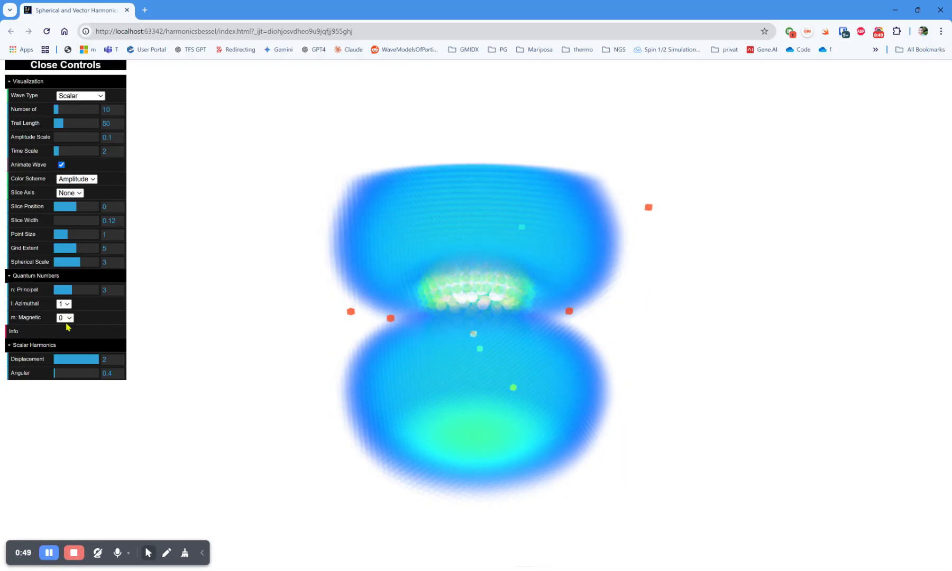
{"action": "left_click", "coordinate": [64, 318]}
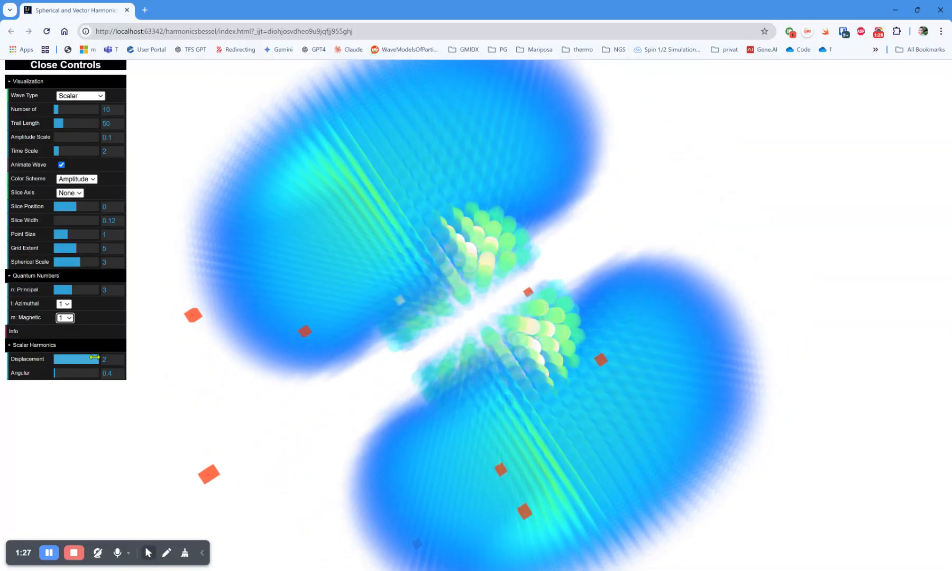
Reduce displacement to about 1.09 and lengthen the particle trails to 187.
{"action": "left_click_drag", "start_coordinate": [94, 358], "coordinate": [77, 359]}
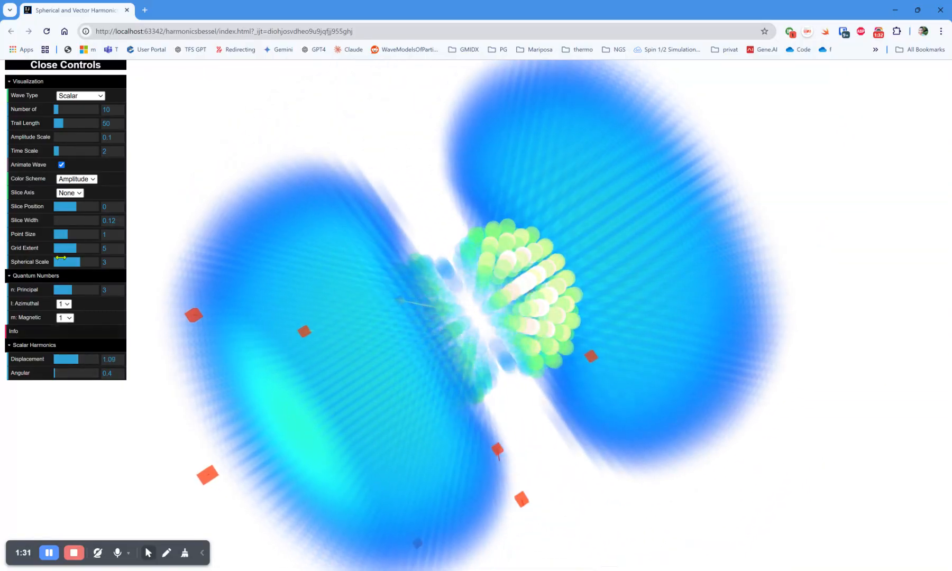
{"action": "left_click_drag", "start_coordinate": [59, 123], "coordinate": [69, 123]}
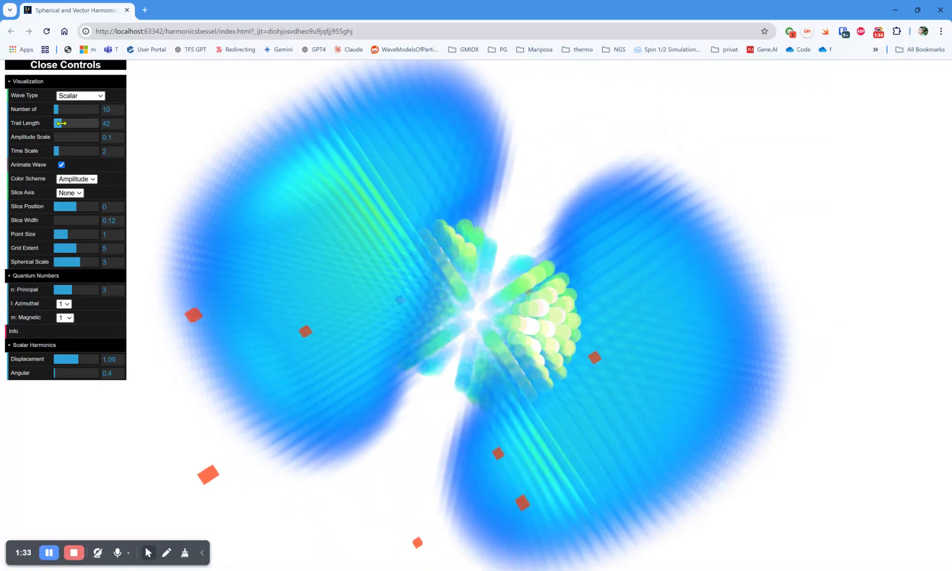
{"action": "left_click_drag", "start_coordinate": [61, 123], "coordinate": [91, 123]}
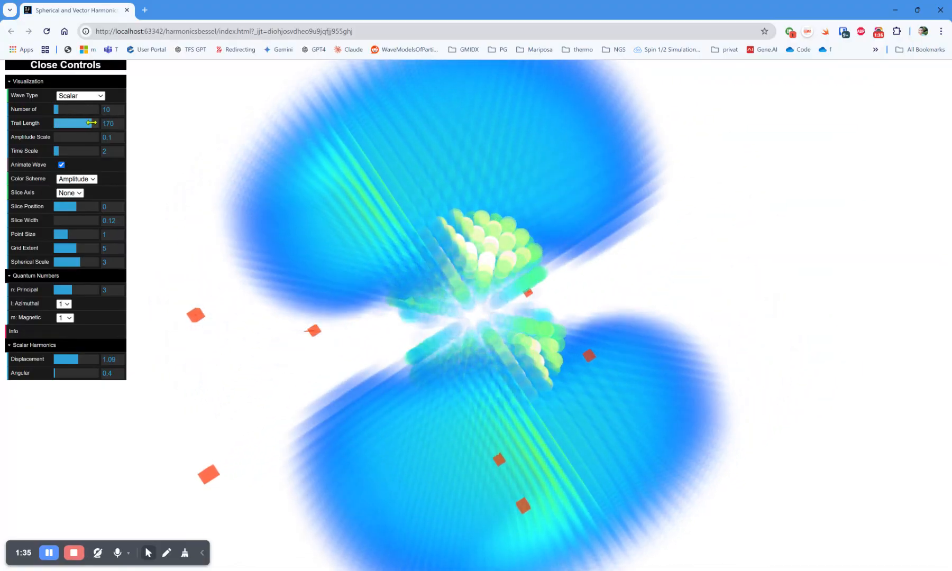
{"action": "left_click_drag", "start_coordinate": [92, 123], "coordinate": [80, 122]}
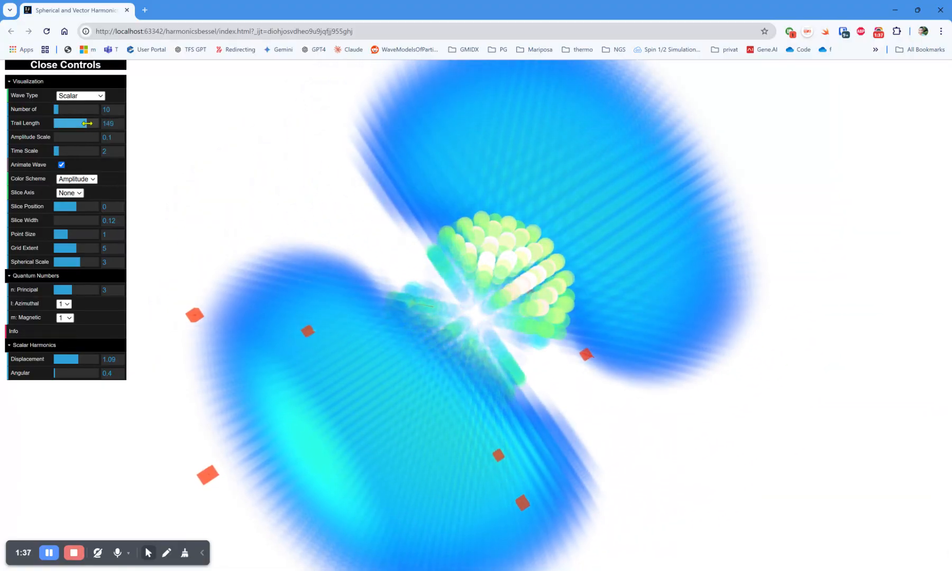
{"action": "left_click_drag", "start_coordinate": [80, 123], "coordinate": [94, 122]}
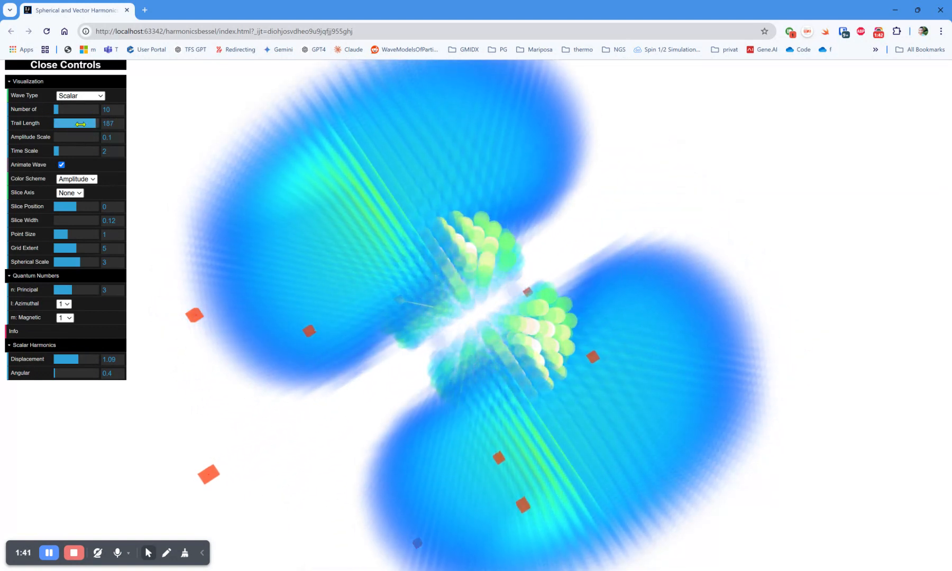
Speed the animation up, then bring the time scale back down to 3.
{"action": "left_click_drag", "start_coordinate": [59, 150], "coordinate": [91, 150]}
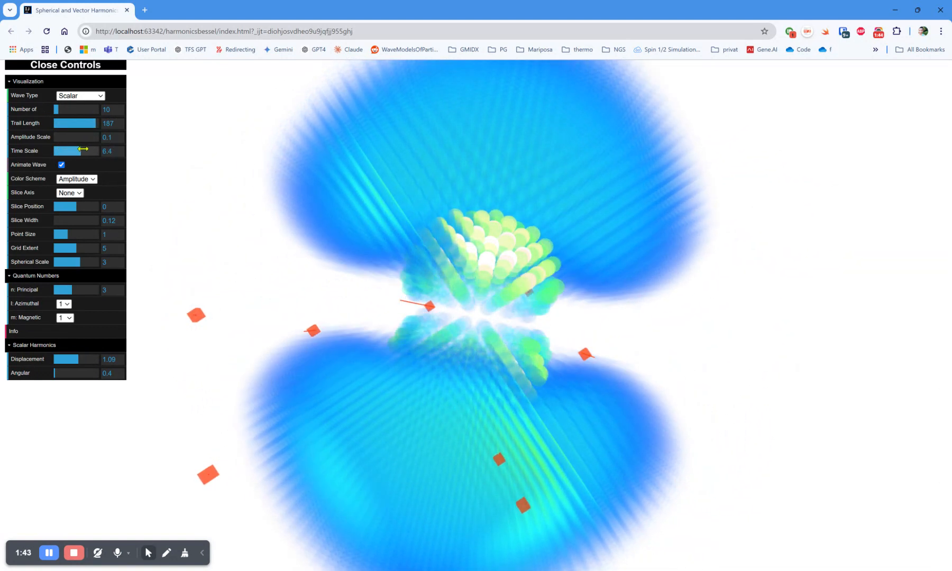
{"action": "left_click_drag", "start_coordinate": [84, 150], "coordinate": [59, 150]}
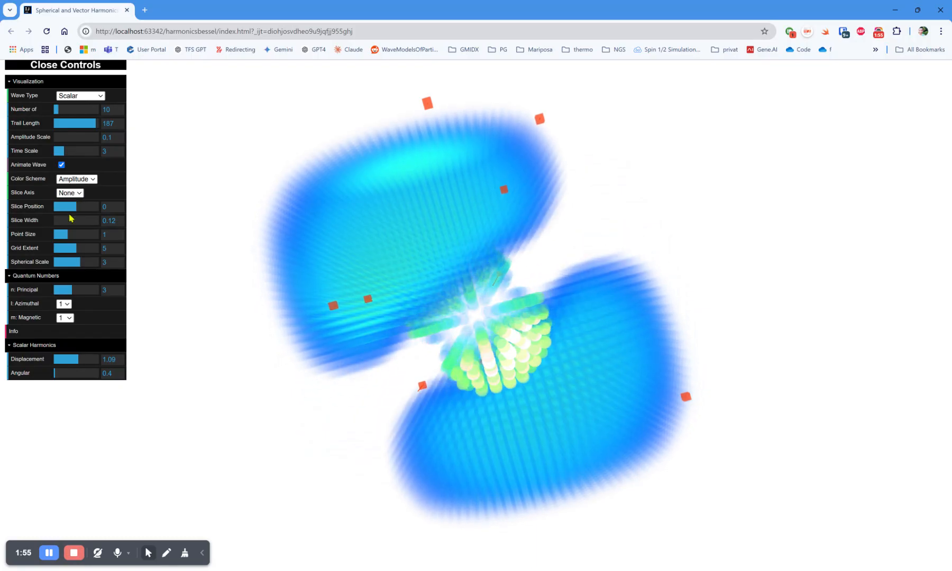
Slice the scalar wave along X and sweep the slice out and back to position 0.
{"action": "left_click", "coordinate": [68, 193]}
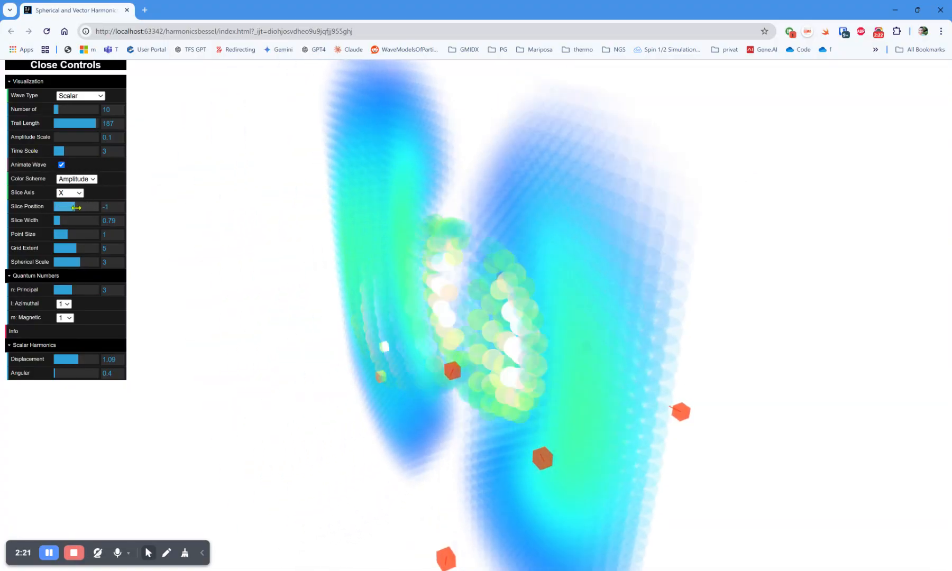
{"action": "left_click_drag", "start_coordinate": [68, 207], "coordinate": [80, 208]}
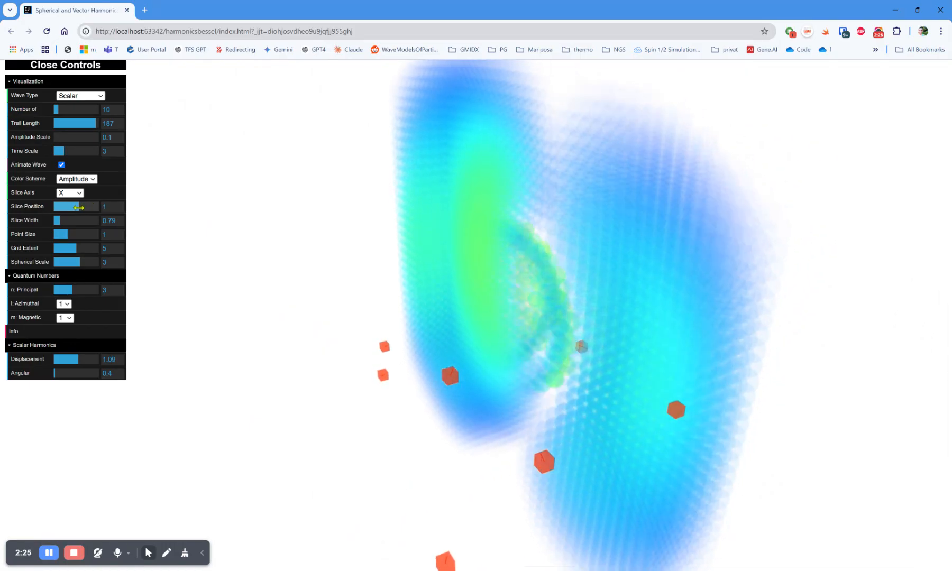
{"action": "left_click_drag", "start_coordinate": [79, 206], "coordinate": [56, 206]}
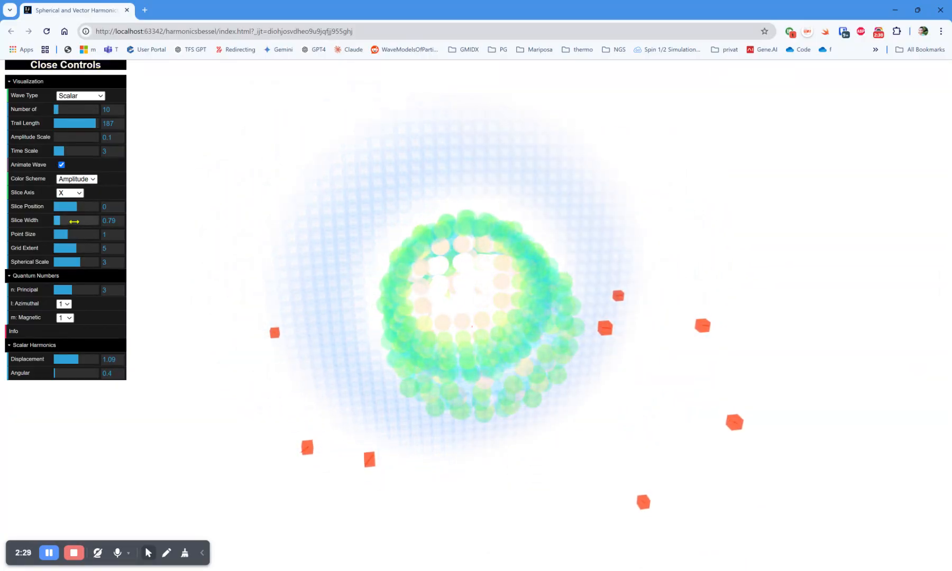
Shrink then enlarge the points, settling on point size 1.2.
{"action": "left_click_drag", "start_coordinate": [66, 235], "coordinate": [56, 235]}
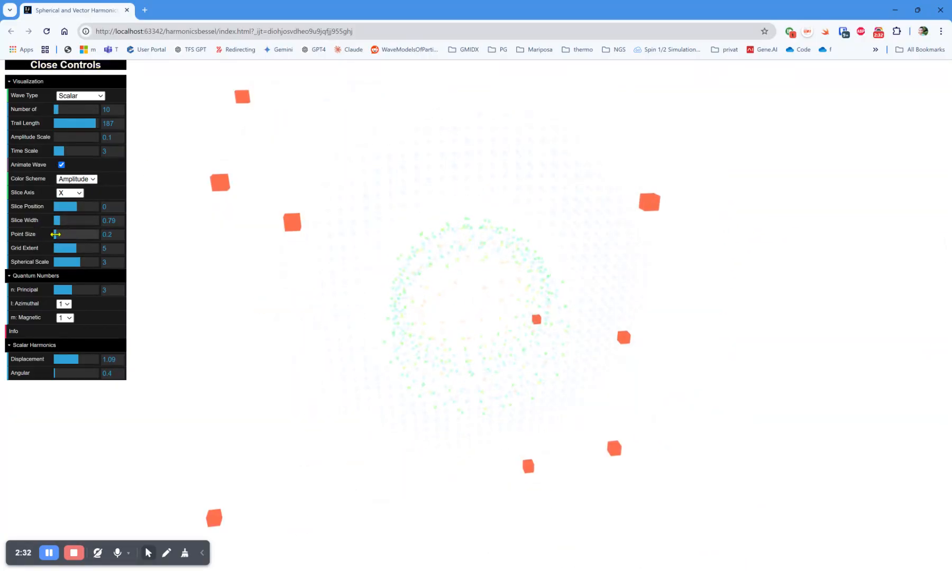
{"action": "left_click_drag", "start_coordinate": [56, 234], "coordinate": [64, 234]}
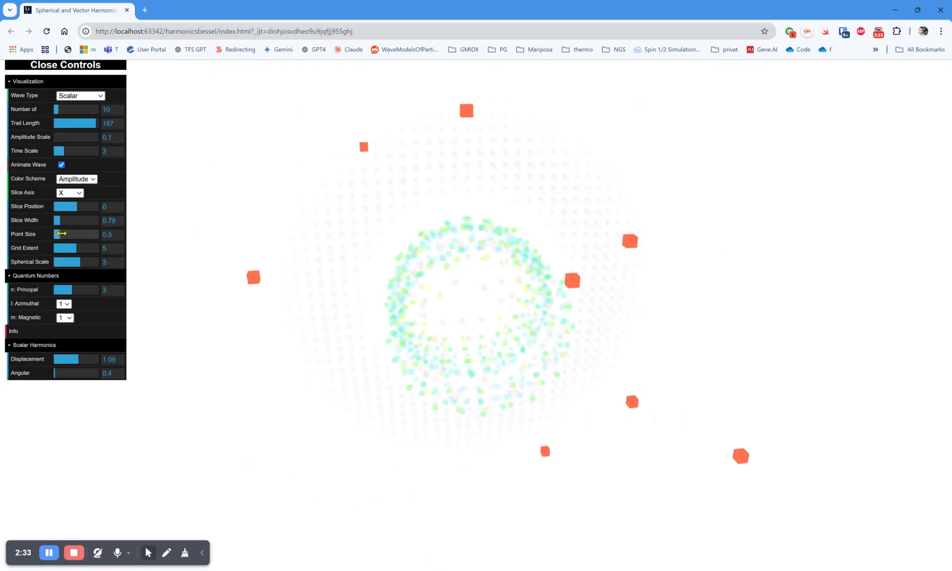
{"action": "left_click_drag", "start_coordinate": [61, 235], "coordinate": [72, 235]}
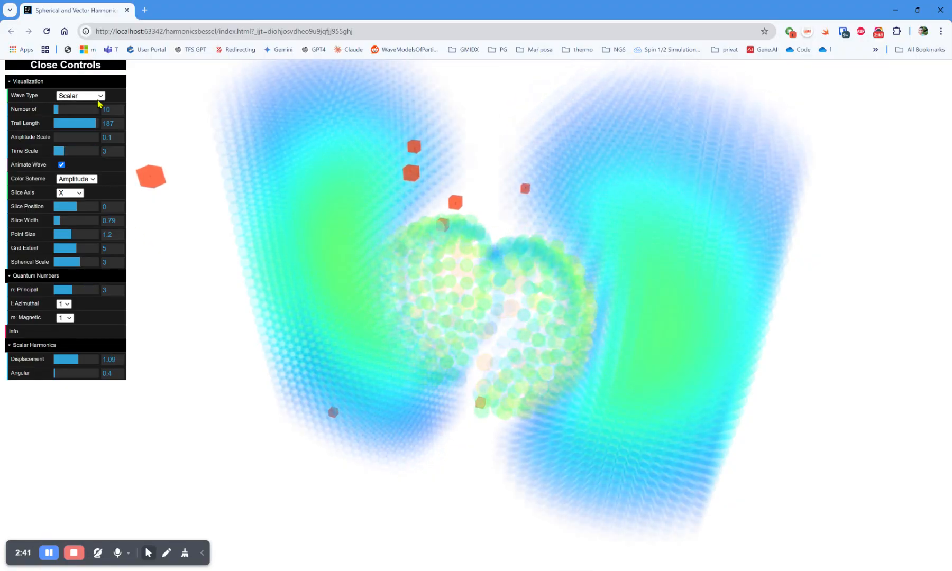
Switch to the unsliced vector wave and drop its displacement to about 0.12.
{"action": "left_click", "coordinate": [79, 96]}
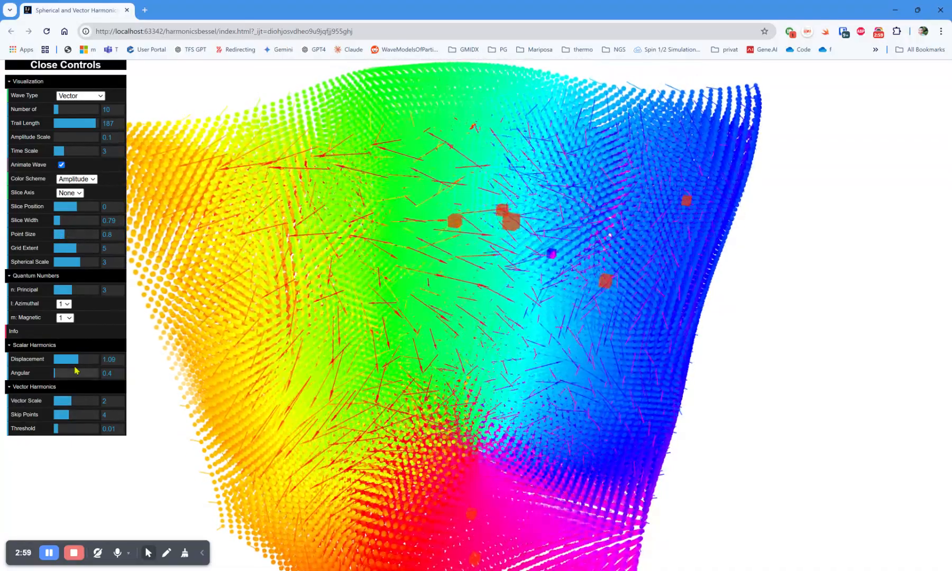
{"action": "left_click_drag", "start_coordinate": [71, 359], "coordinate": [55, 359]}
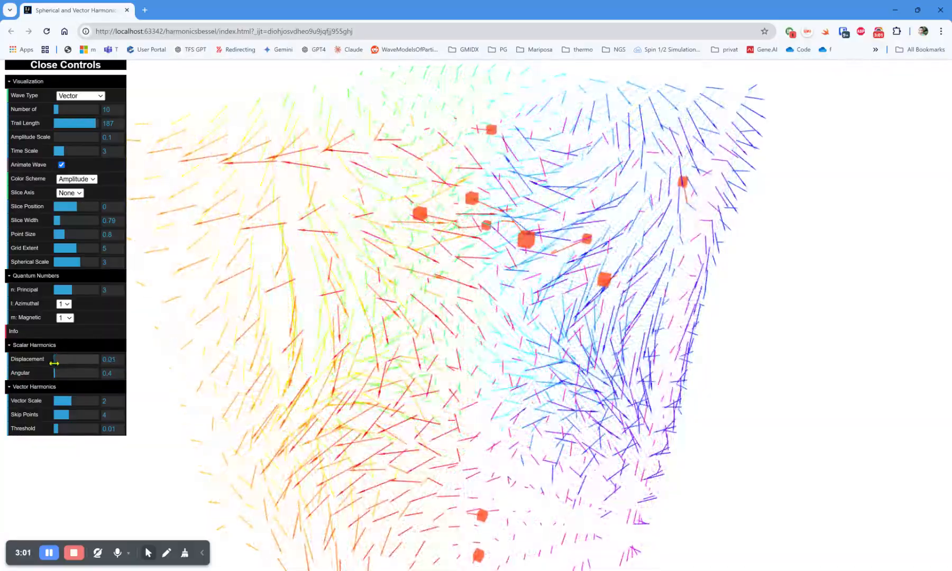
{"action": "left_click_drag", "start_coordinate": [55, 359], "coordinate": [60, 358]}
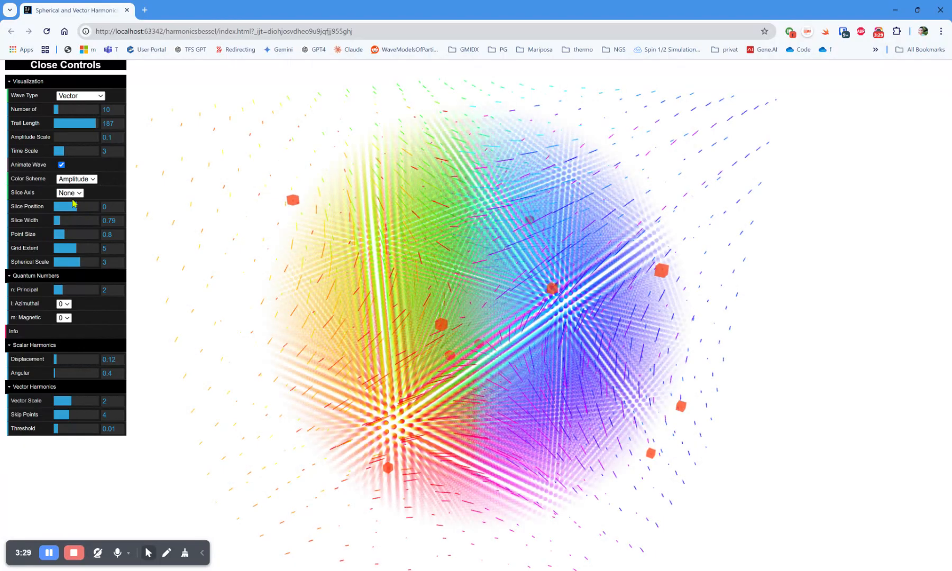
Slice the n=2, l=0, m=0 vector wave along X and raise the time scale to 7.5.
{"action": "left_click", "coordinate": [68, 192]}
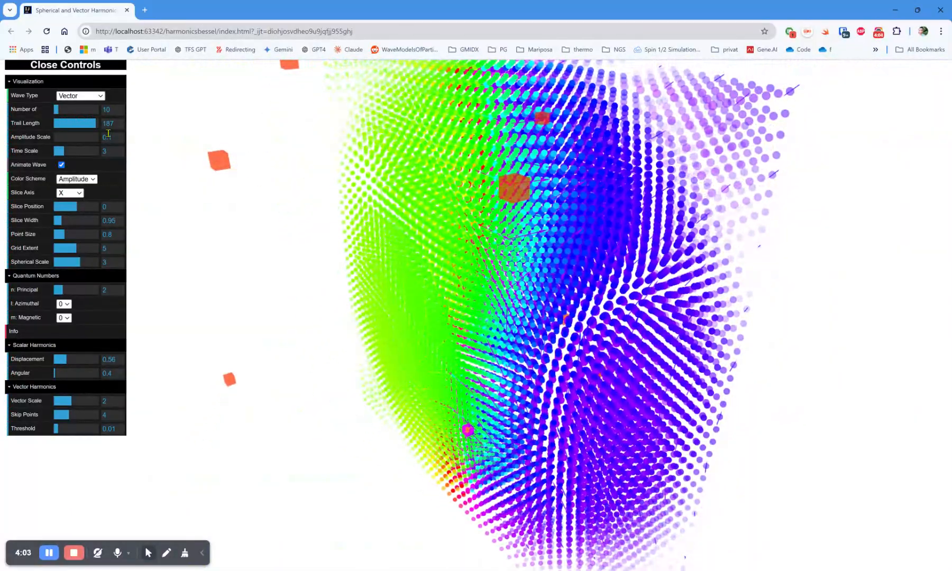
{"action": "left_click_drag", "start_coordinate": [59, 152], "coordinate": [88, 151]}
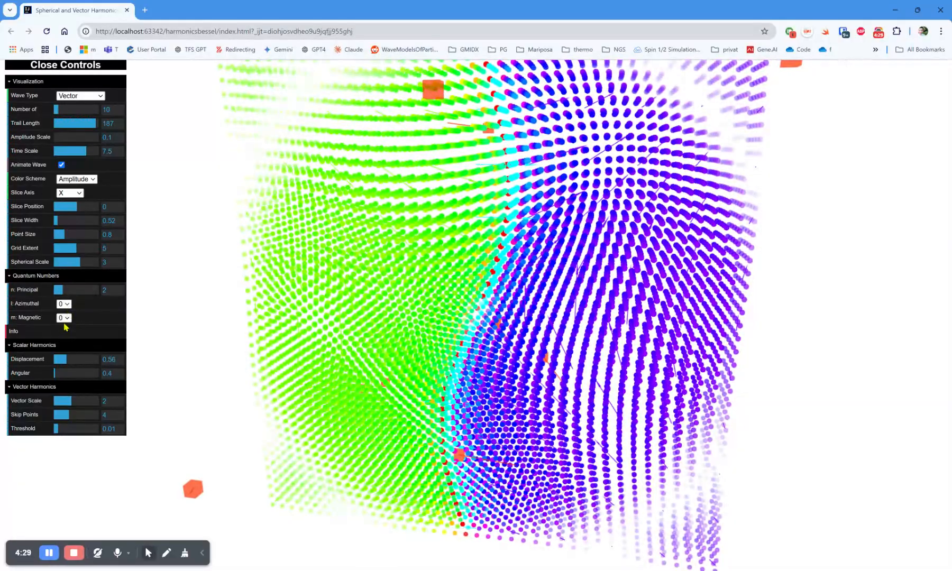
Set l=1 and m=1 on the sliced vector wave, then choose the spinor-only wave type.
{"action": "left_click", "coordinate": [63, 304]}
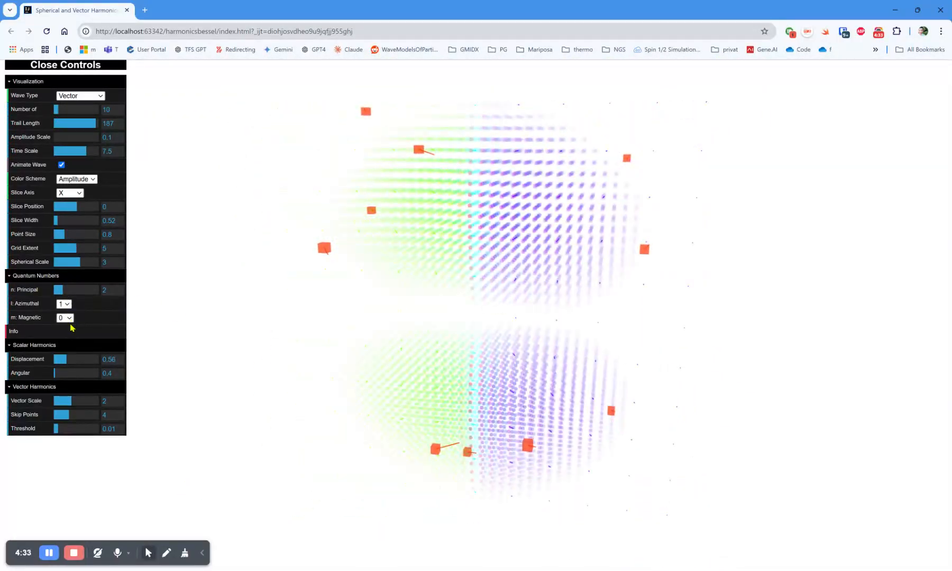
{"action": "left_click", "coordinate": [65, 318]}
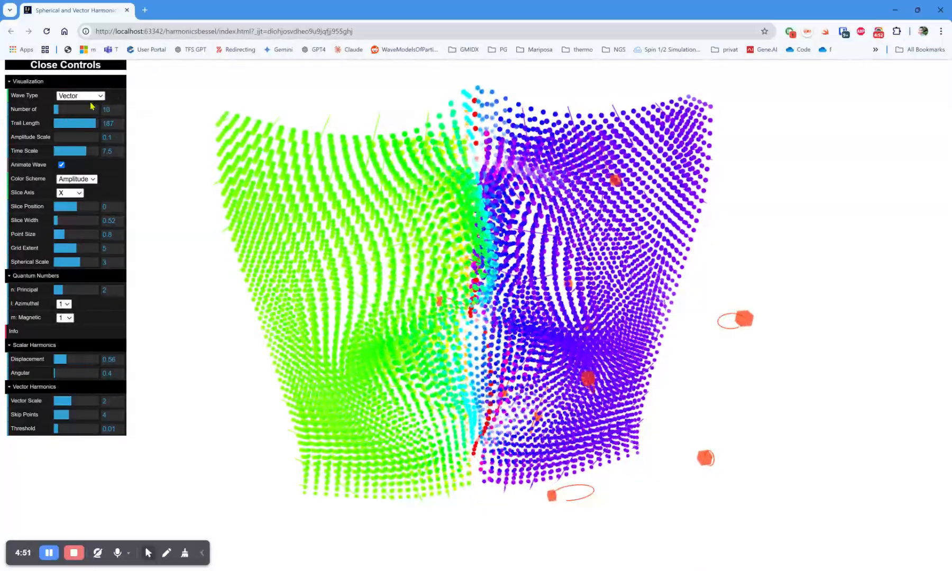
{"action": "left_click", "coordinate": [79, 95]}
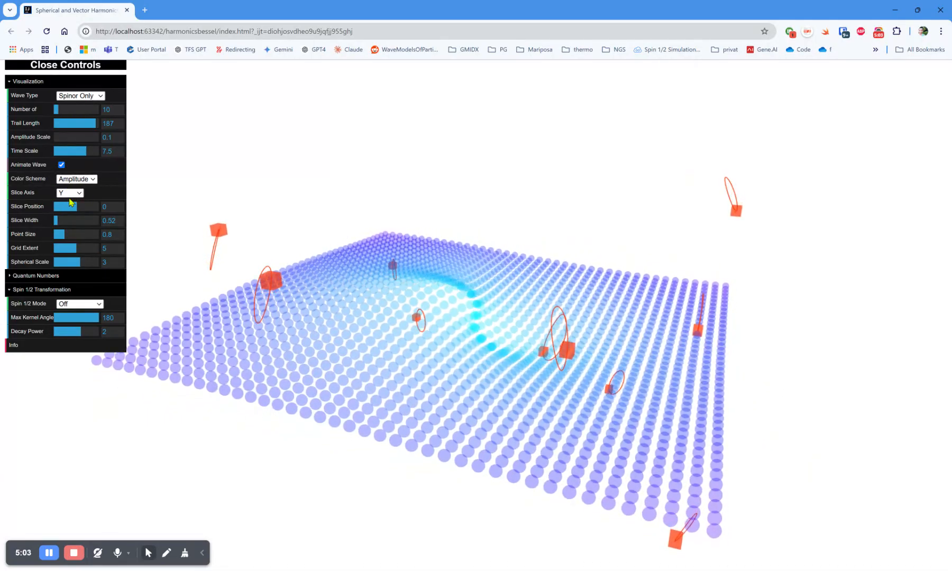
{"action": "left_click", "coordinate": [69, 193]}
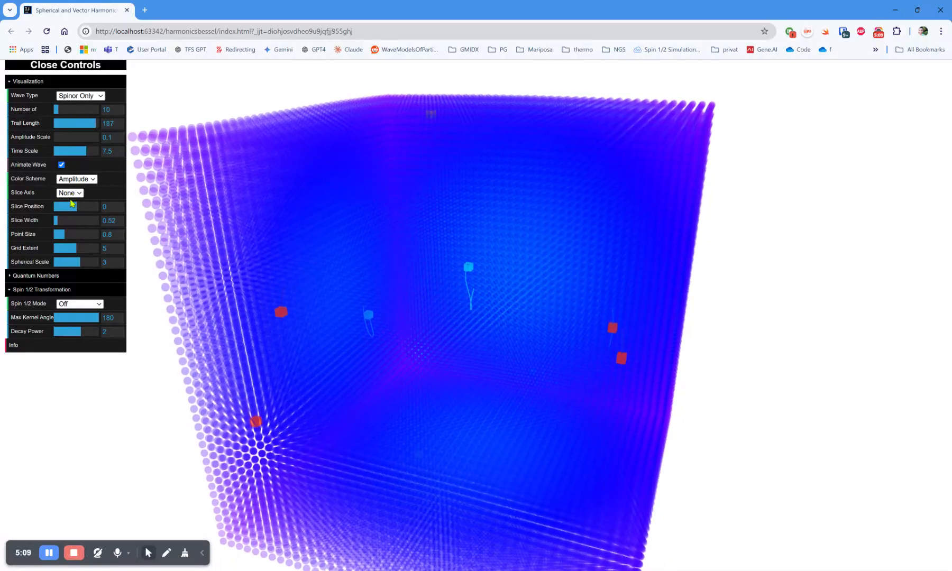
{"action": "left_click", "coordinate": [69, 193]}
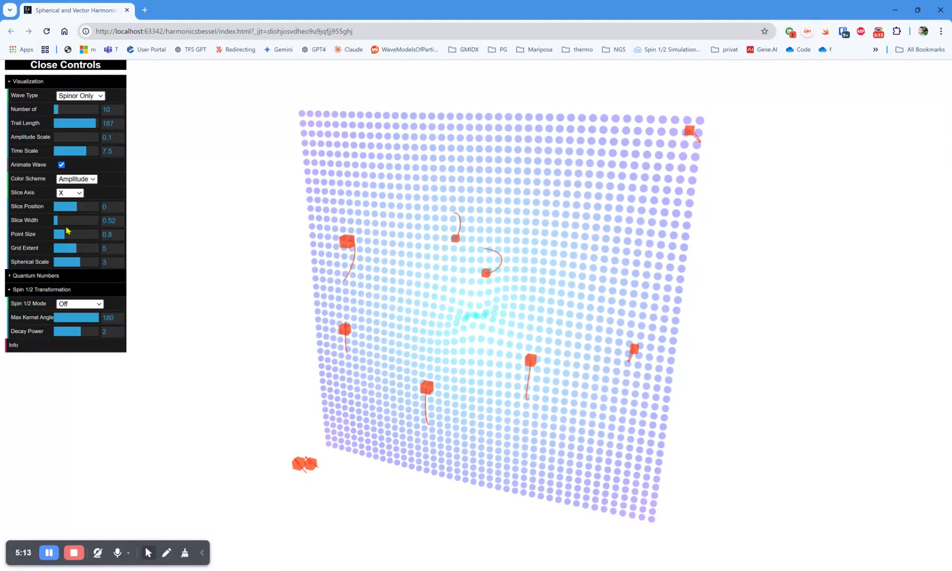
{"action": "left_click", "coordinate": [68, 193]}
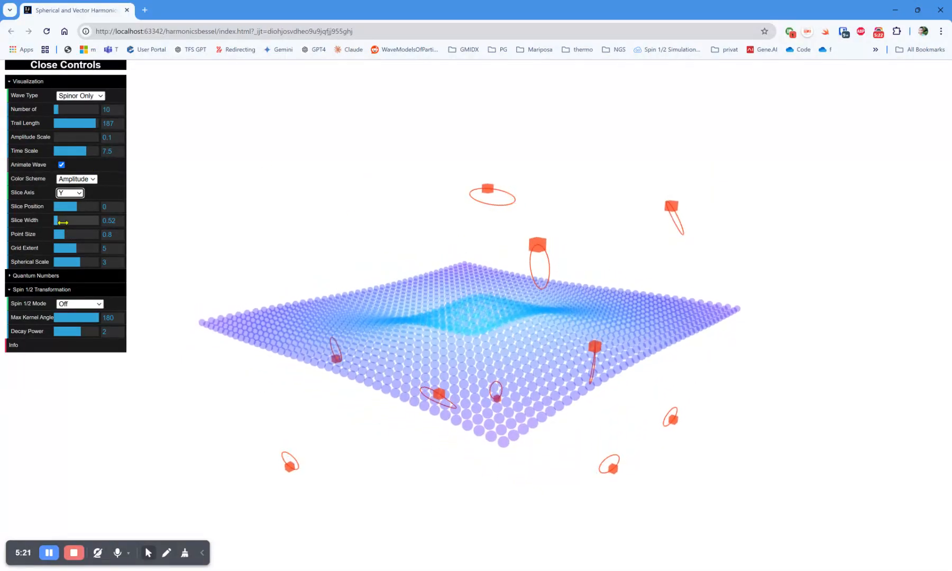
Thicken the Y slice then settle on width 0.68, shifted to position -1.
{"action": "left_click_drag", "start_coordinate": [64, 220], "coordinate": [79, 220]}
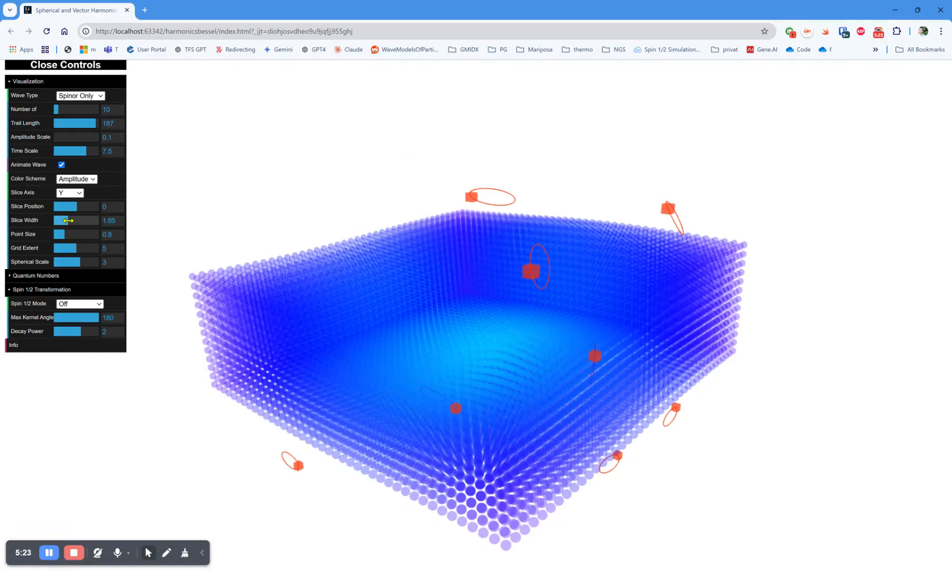
{"action": "left_click_drag", "start_coordinate": [82, 220], "coordinate": [58, 220]}
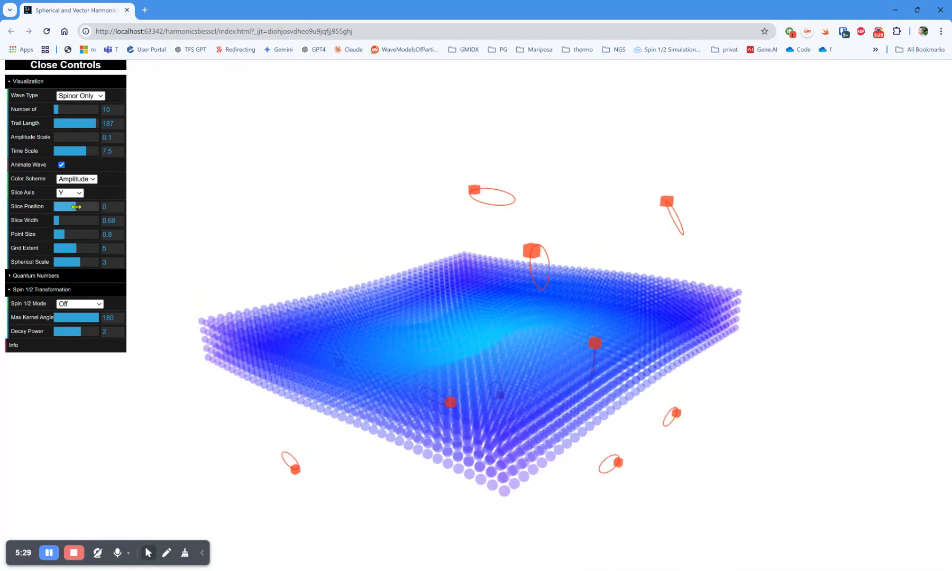
{"action": "left_click_drag", "start_coordinate": [69, 206], "coordinate": [82, 207]}
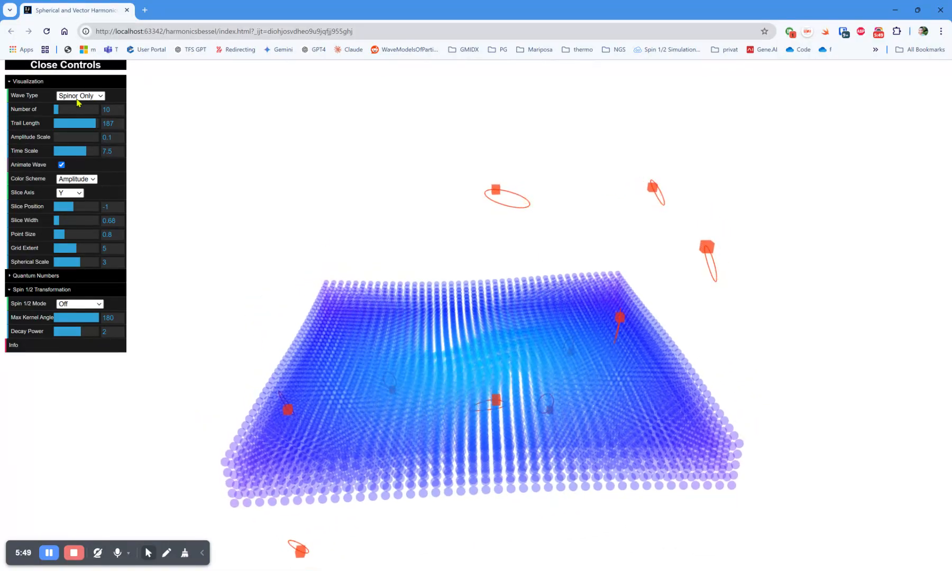
Show 39 markers, raise time scale to 9.9, and recentre the slice at position 0.
{"action": "left_click_drag", "start_coordinate": [58, 109], "coordinate": [66, 109]}
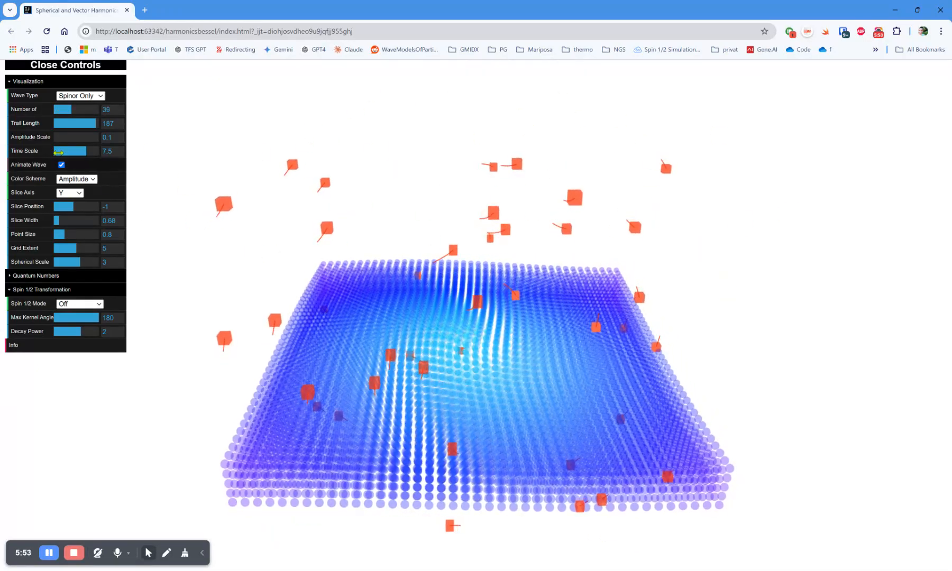
{"action": "left_click_drag", "start_coordinate": [73, 151], "coordinate": [94, 150]}
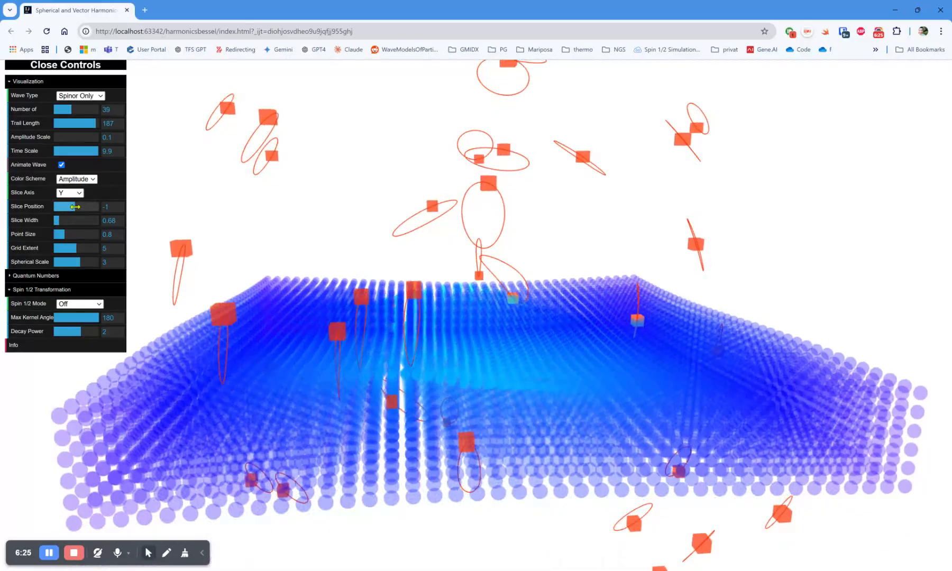
{"action": "left_click_drag", "start_coordinate": [75, 206], "coordinate": [79, 206]}
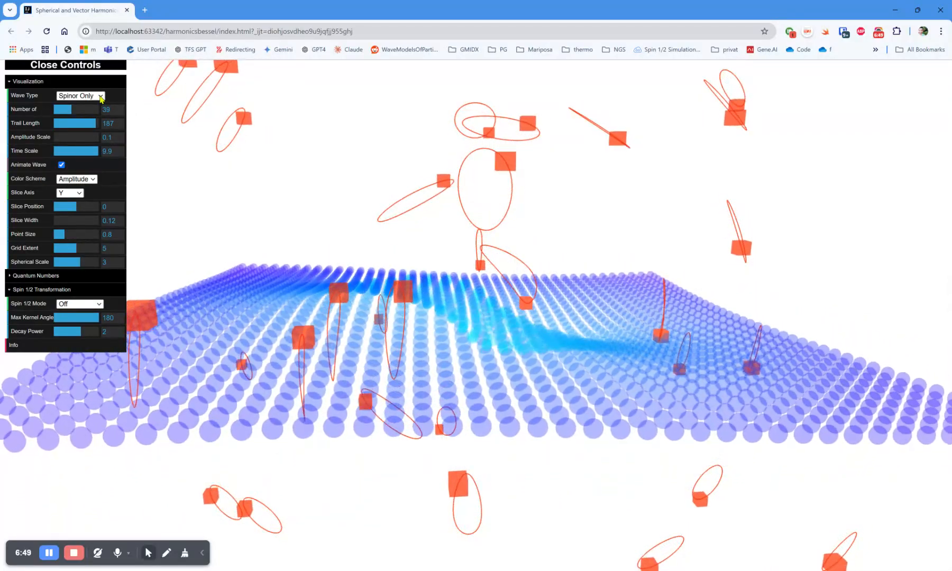
Show the charge-only wave, slow it to time scale 2.4, and choose minus charge.
{"action": "left_click", "coordinate": [79, 95]}
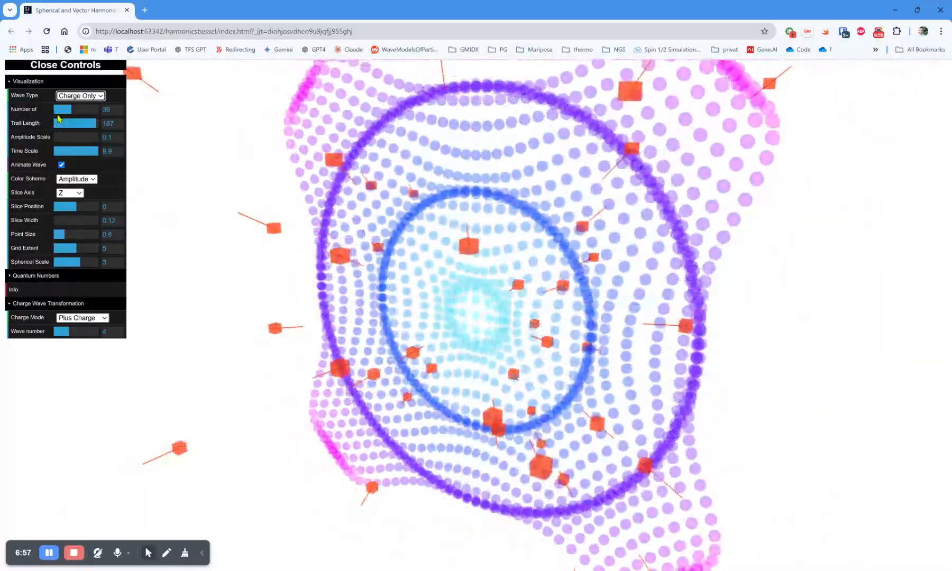
{"action": "left_click_drag", "start_coordinate": [84, 150], "coordinate": [60, 151]}
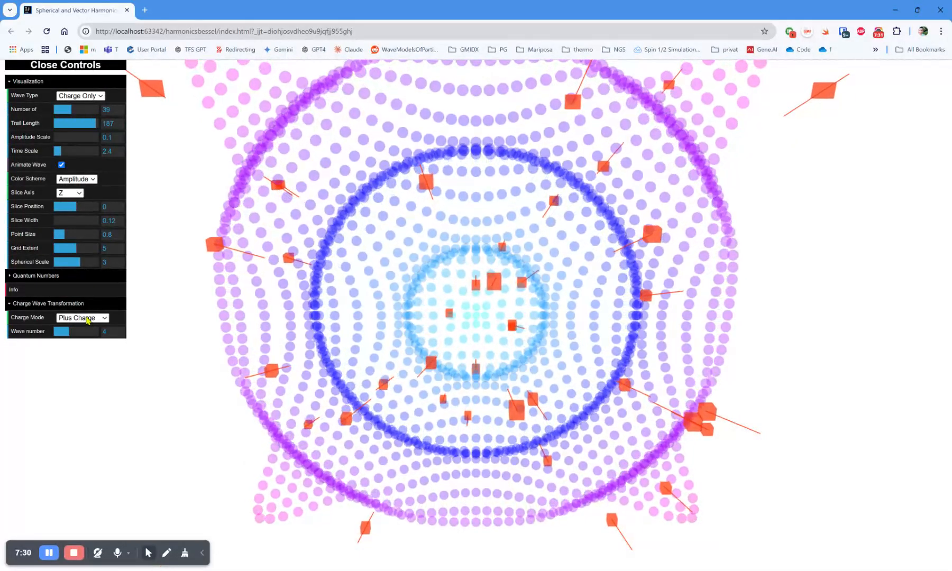
{"action": "left_click", "coordinate": [82, 318]}
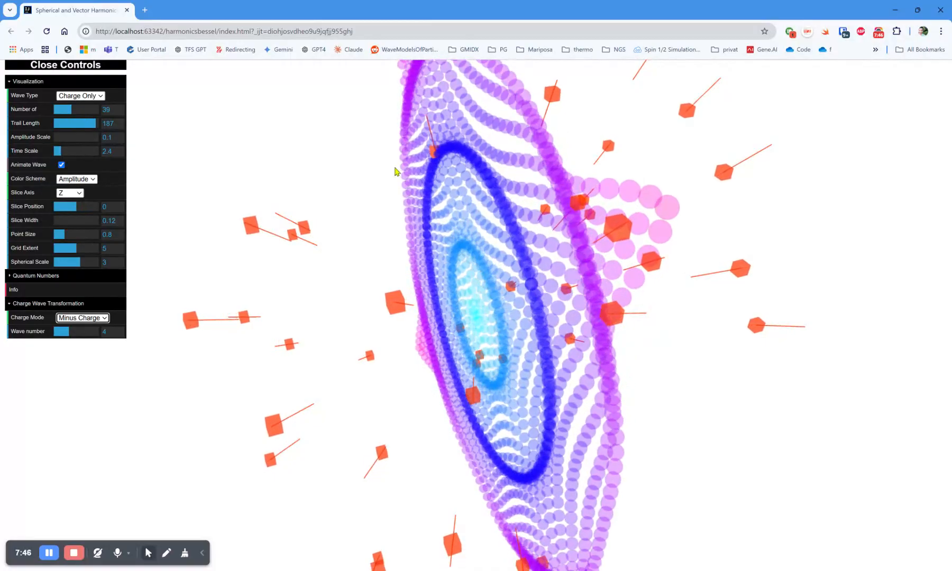
Thicken the Z slice to a large block, then reduce it to about 2.78 wide.
{"action": "left_click_drag", "start_coordinate": [62, 220], "coordinate": [82, 220]}
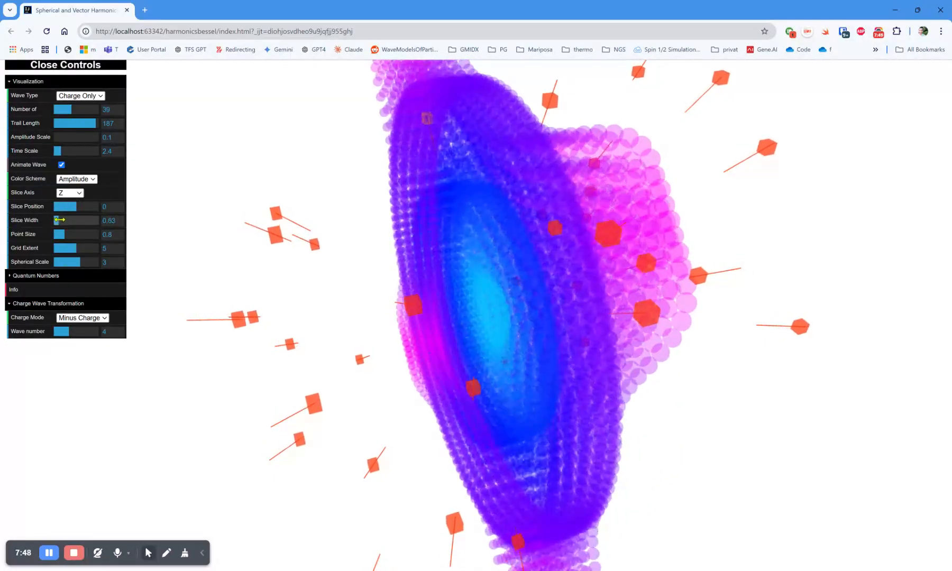
{"action": "left_click_drag", "start_coordinate": [61, 220], "coordinate": [94, 220]}
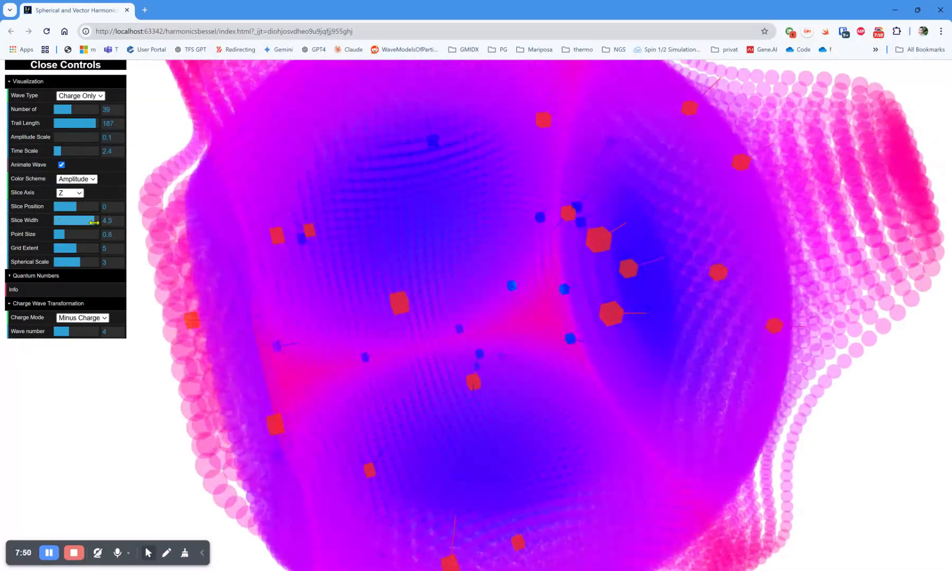
{"action": "left_click_drag", "start_coordinate": [91, 221], "coordinate": [72, 220]}
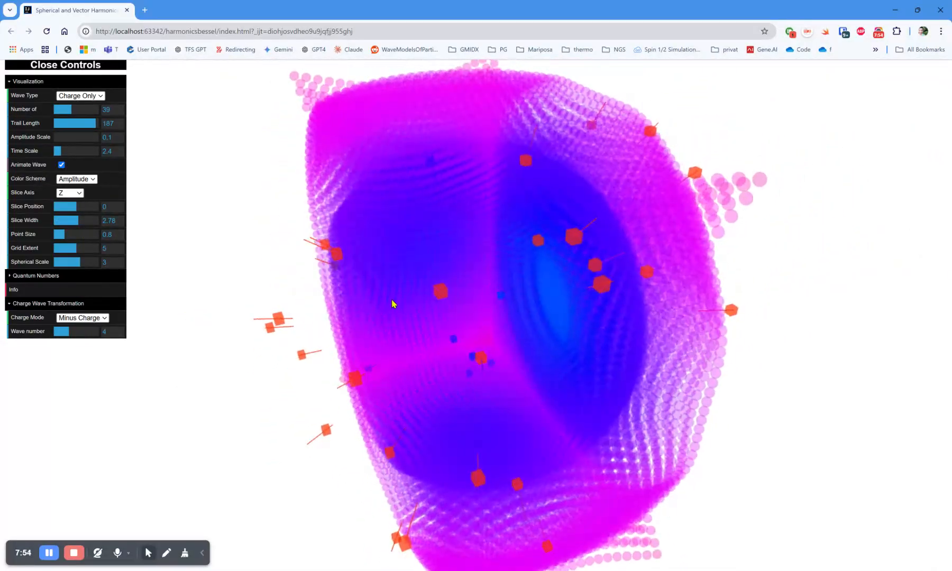
Shift the slice to 4 and -6, recentre it at 0, and thin it to width 0.52.
{"action": "left_click_drag", "start_coordinate": [62, 206], "coordinate": [83, 206]}
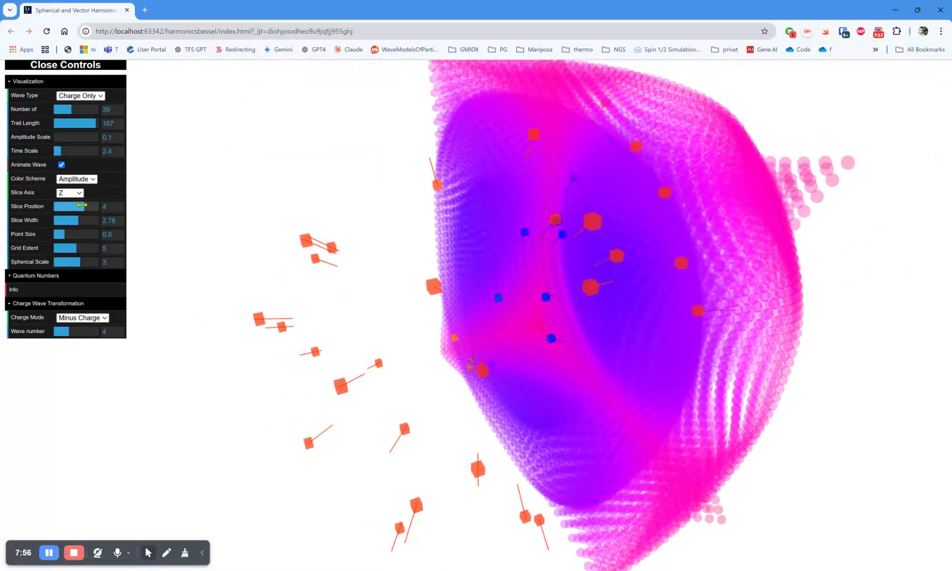
{"action": "left_click_drag", "start_coordinate": [82, 207], "coordinate": [60, 207]}
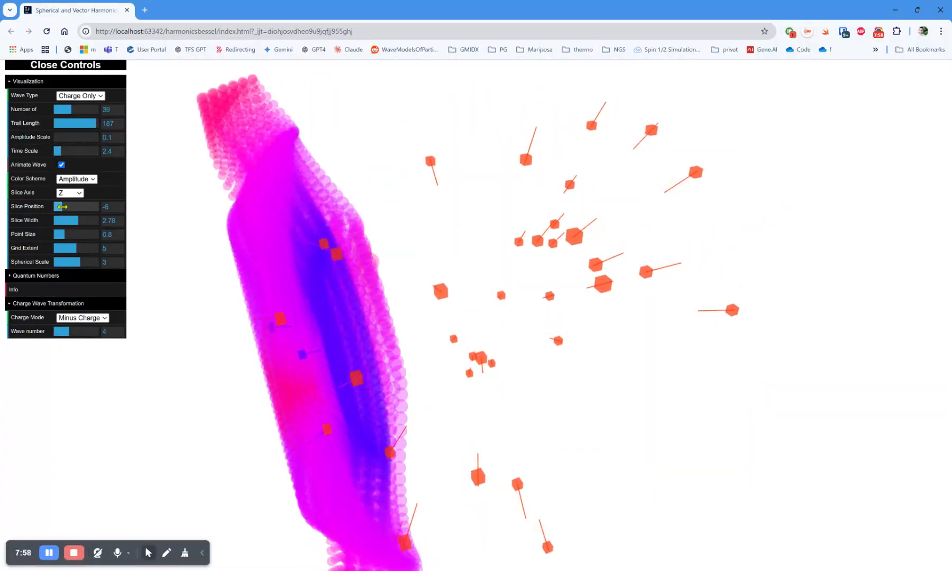
{"action": "left_click_drag", "start_coordinate": [61, 207], "coordinate": [77, 207]}
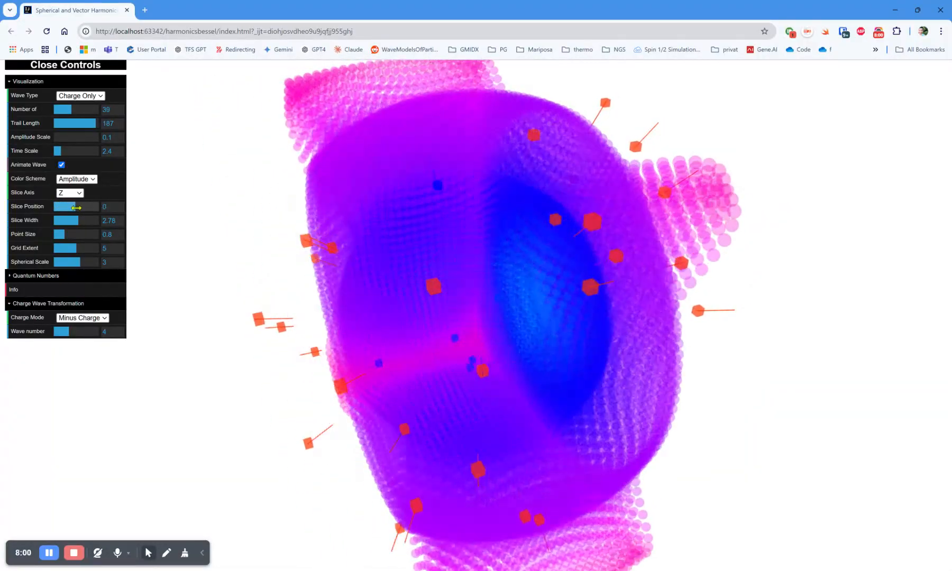
{"action": "left_click_drag", "start_coordinate": [66, 208], "coordinate": [95, 207]}
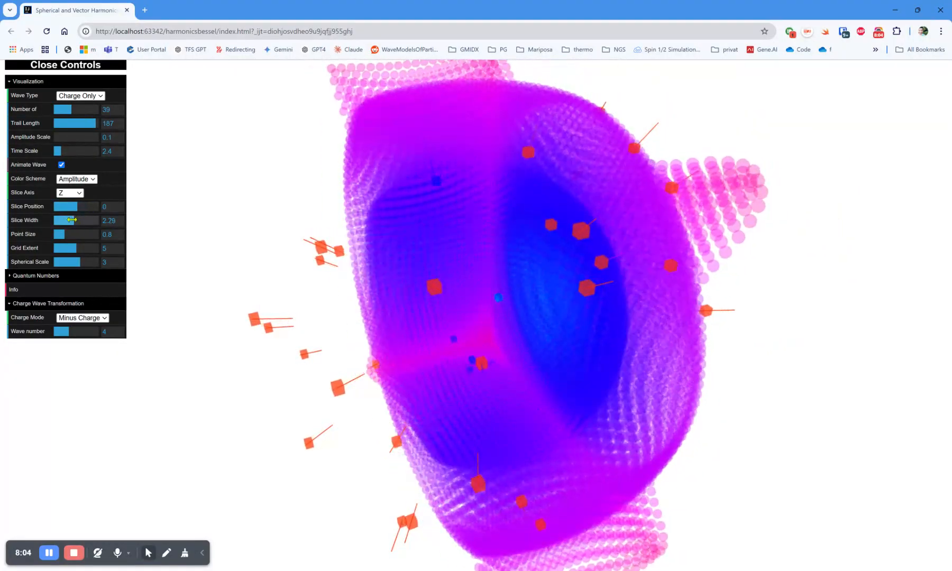
{"action": "left_click_drag", "start_coordinate": [71, 220], "coordinate": [60, 220]}
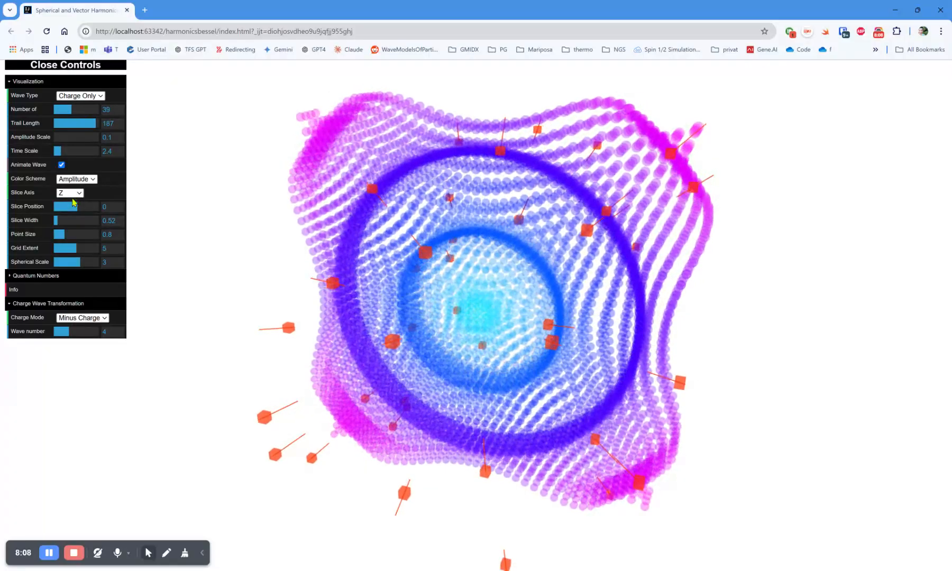
{"action": "left_click", "coordinate": [69, 193]}
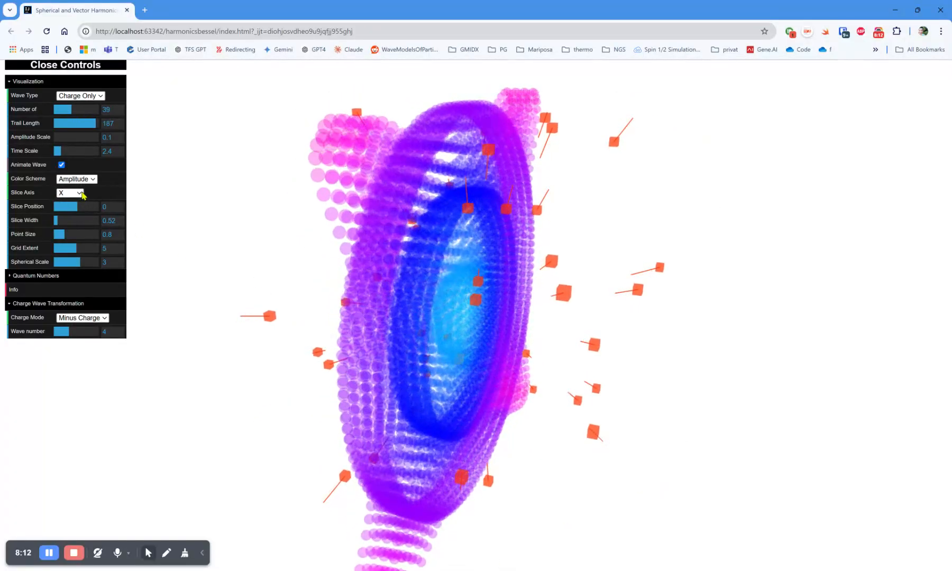
{"action": "left_click", "coordinate": [70, 193]}
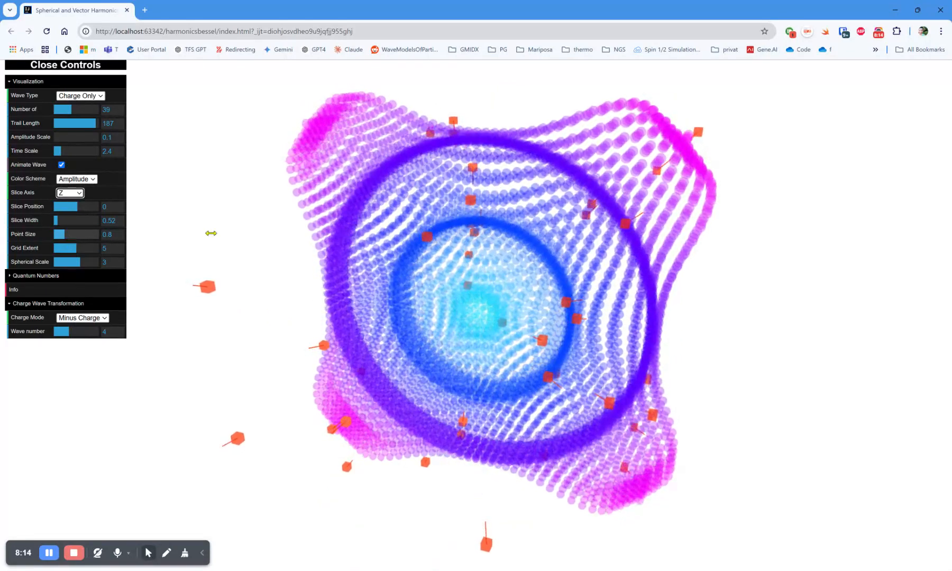